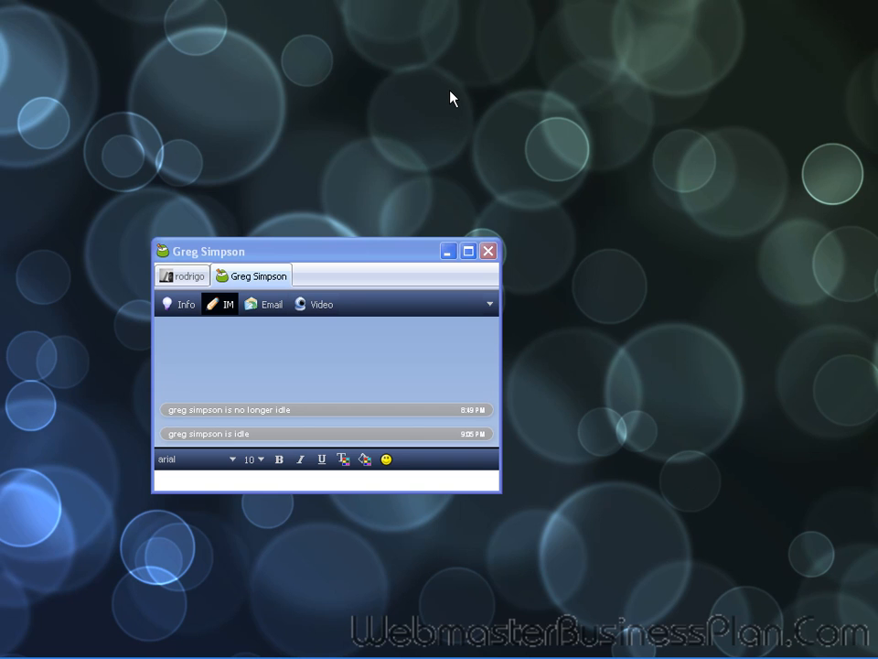
mouse_move(357, 183)
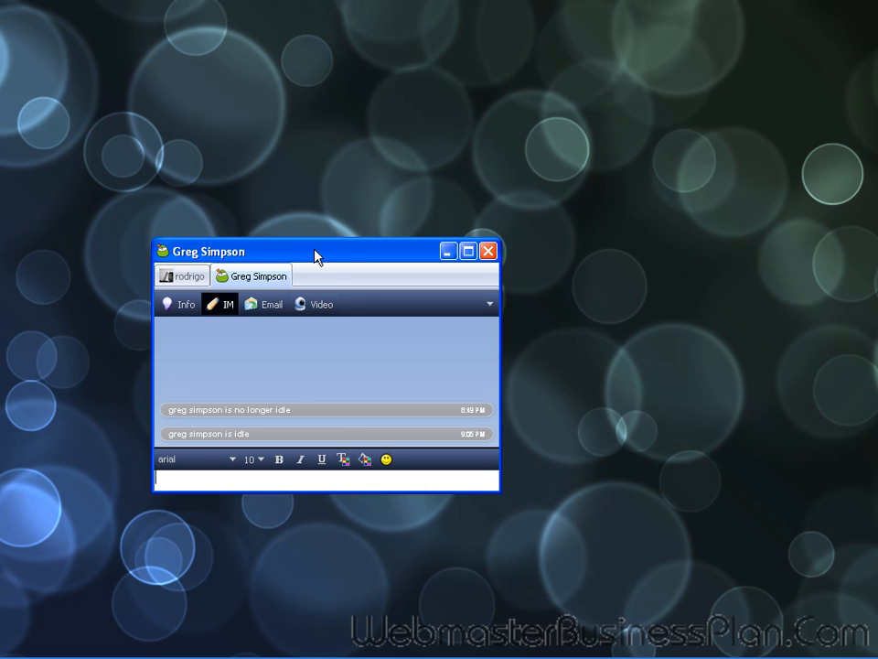
drag(315, 250, 265, 240)
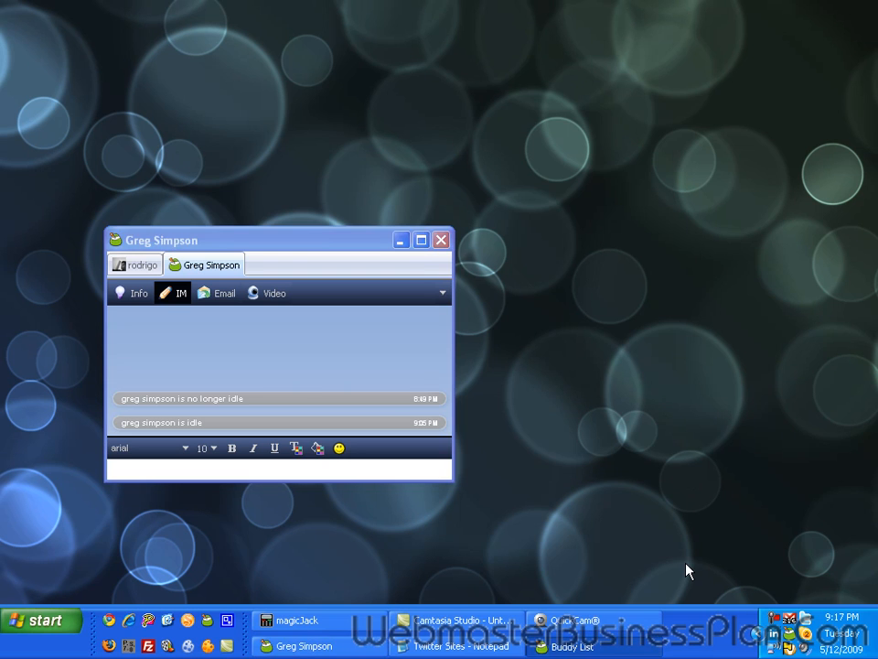
click(571, 646)
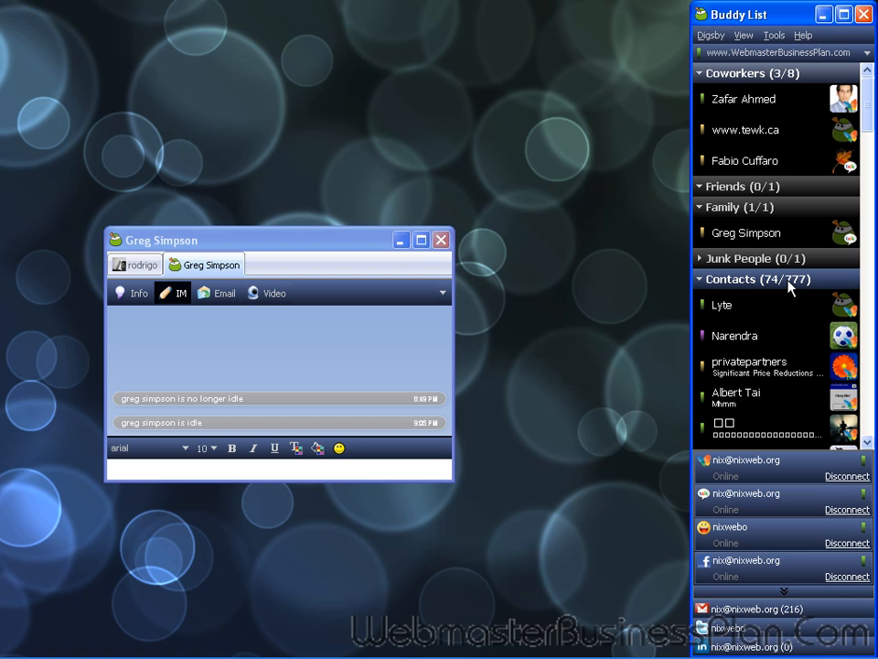
click(721, 303)
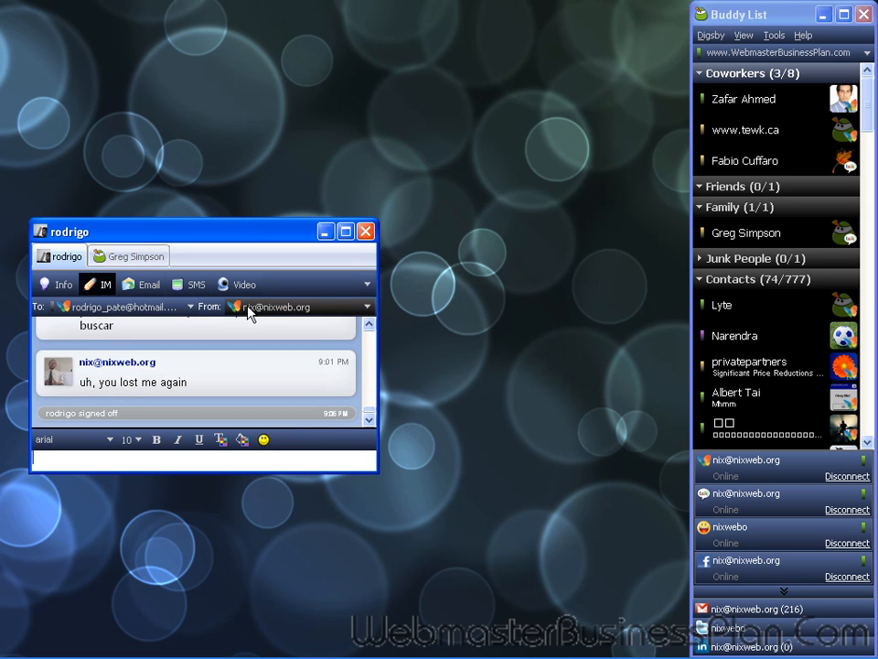
click(135, 256)
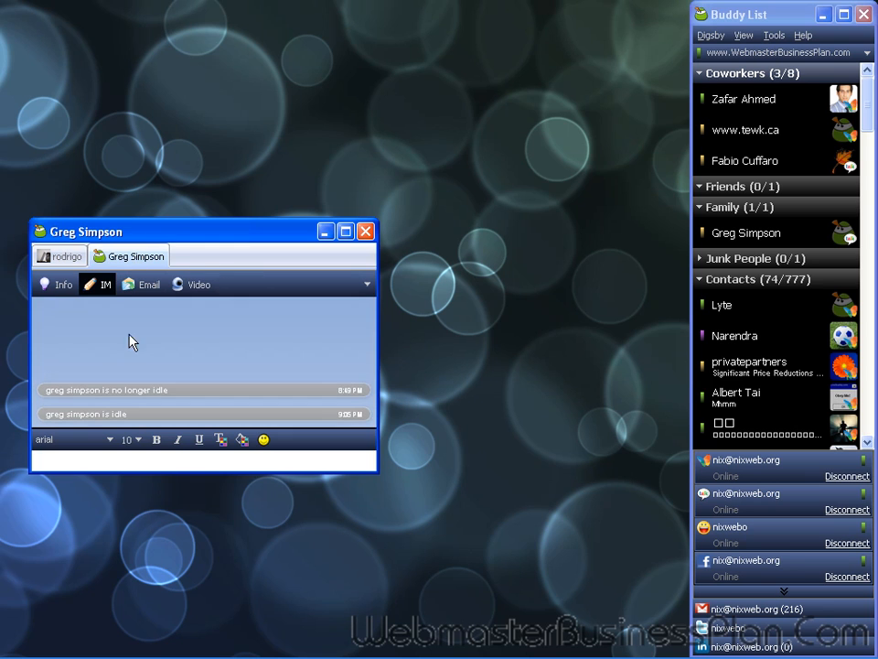
mouse_move(126, 437)
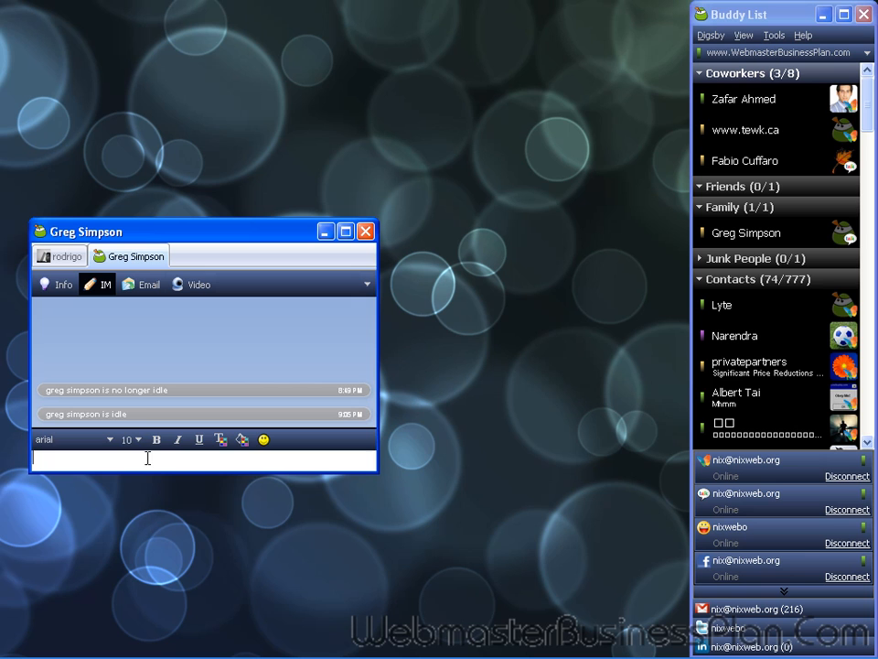
text(hello)
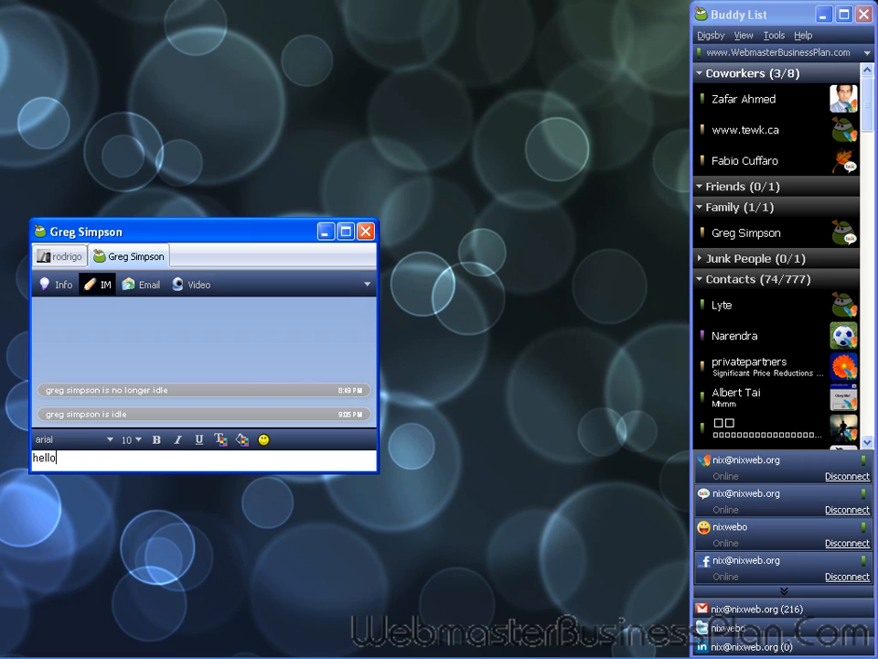
key(Return)
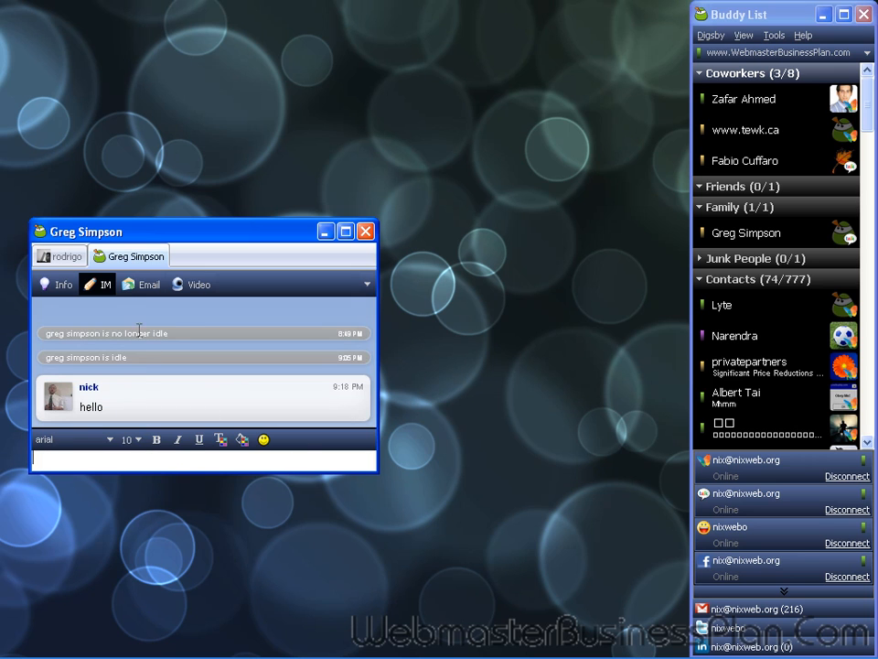
mouse_move(198, 284)
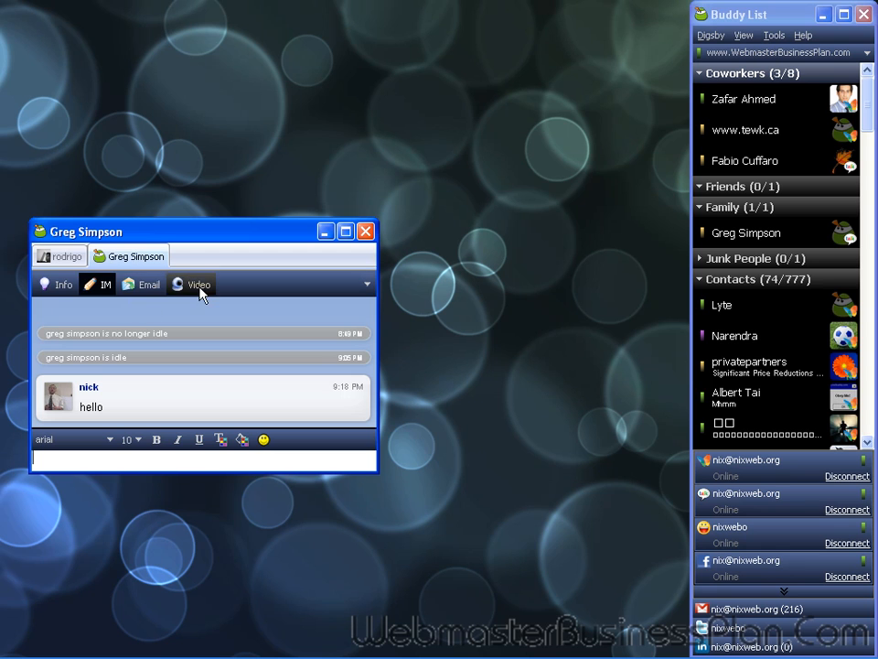
mouse_move(142, 293)
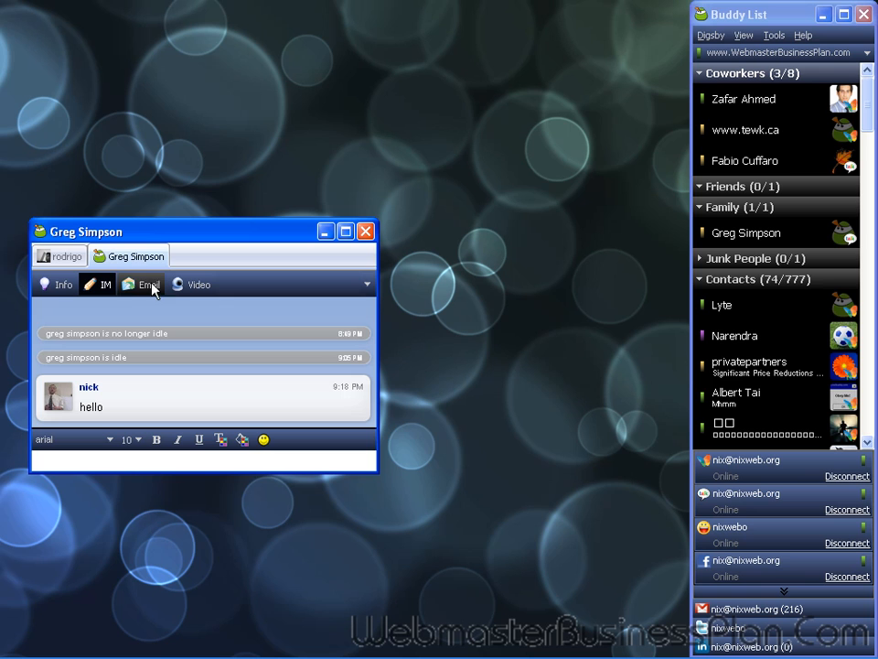
mouse_move(204, 307)
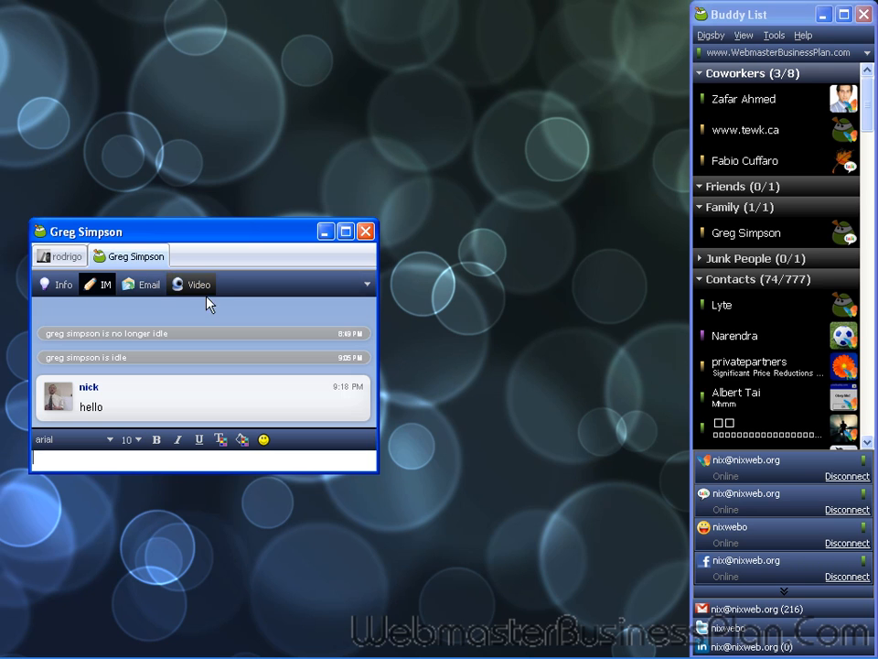
mouse_move(187, 293)
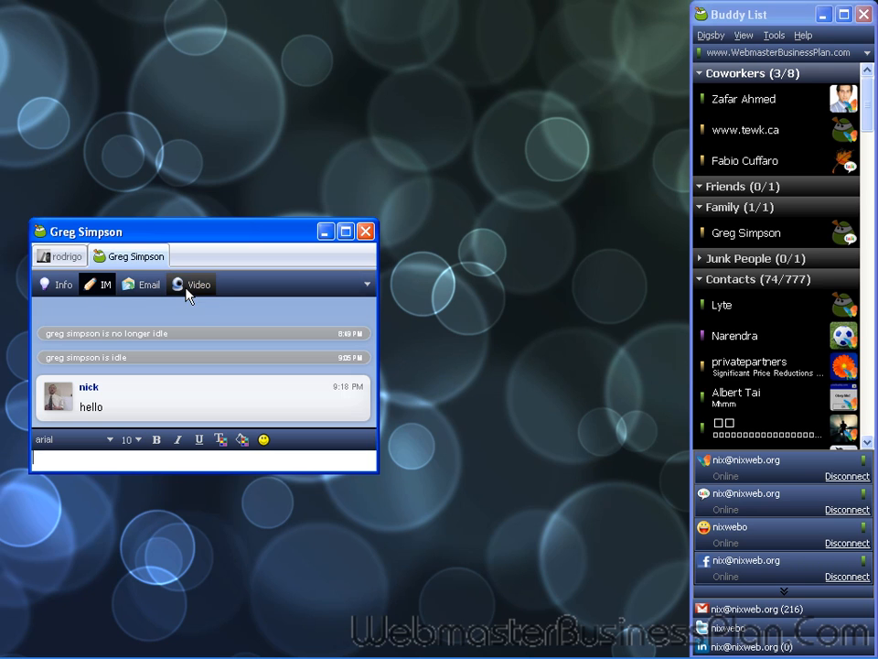
mouse_move(92, 284)
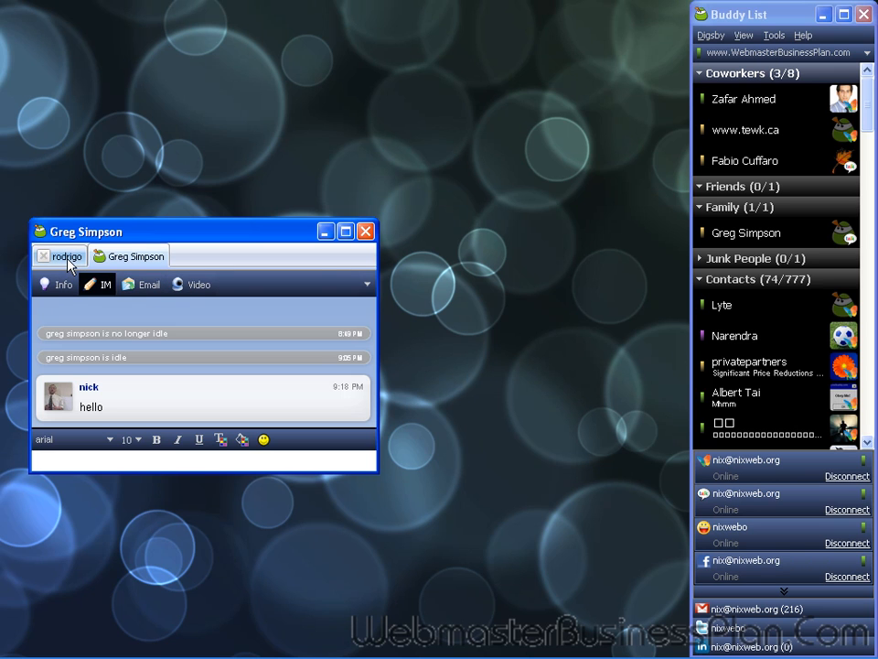
click(66, 256)
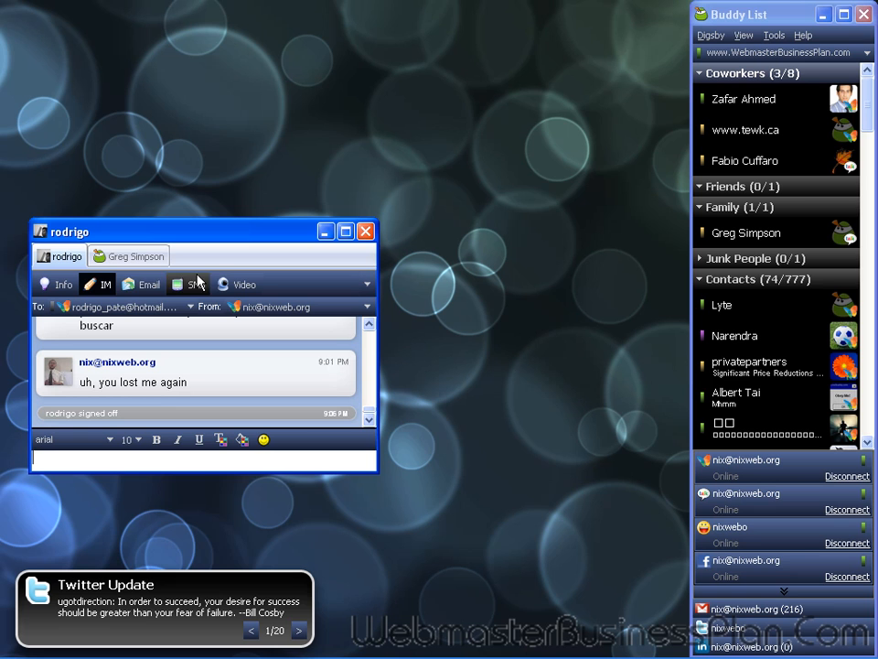
mouse_move(203, 289)
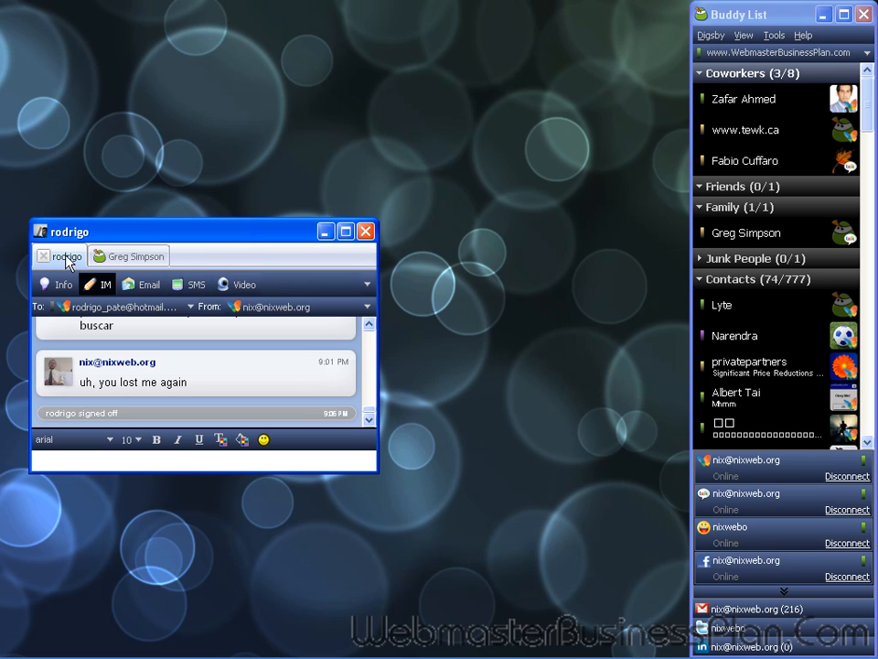
click(135, 256)
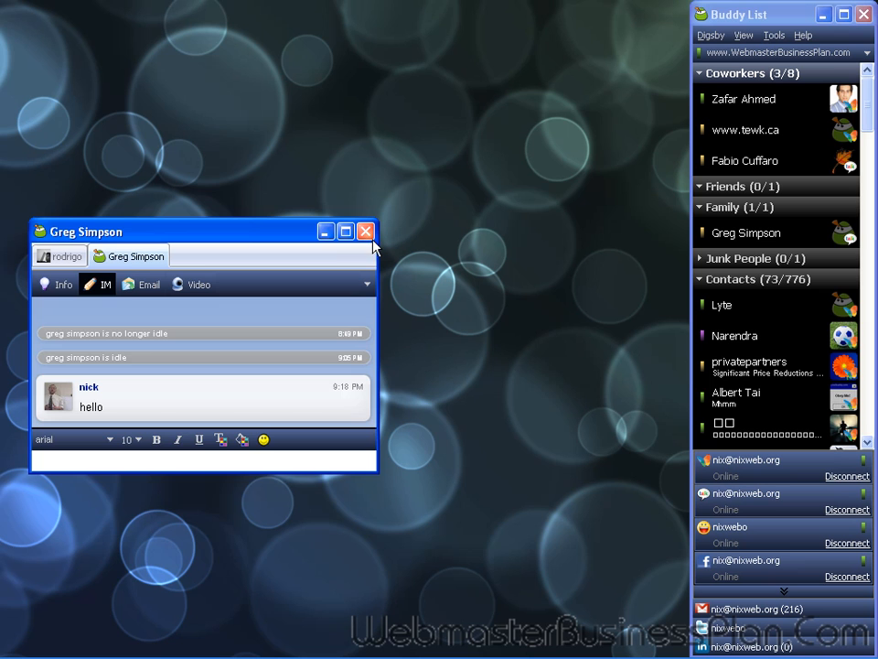
click(366, 231)
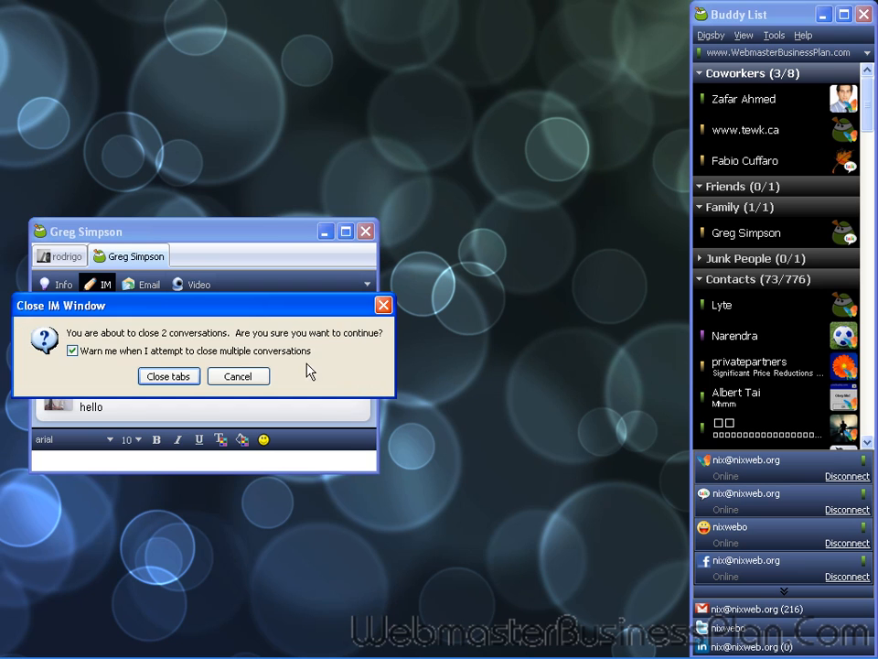
Confirm closing both tabs, then collapse Contacts and Offline so only Family stays expanded.
click(169, 376)
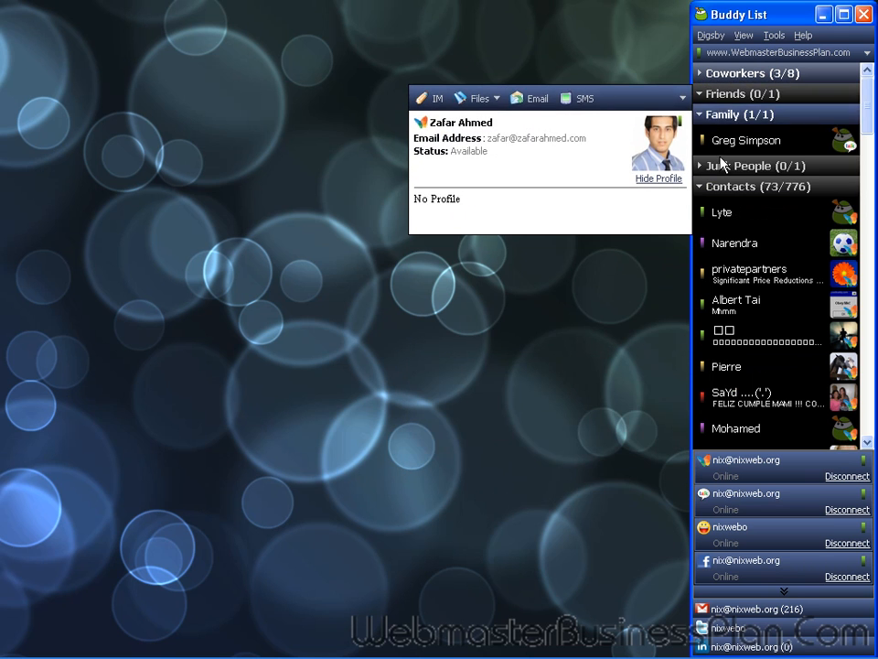
click(746, 139)
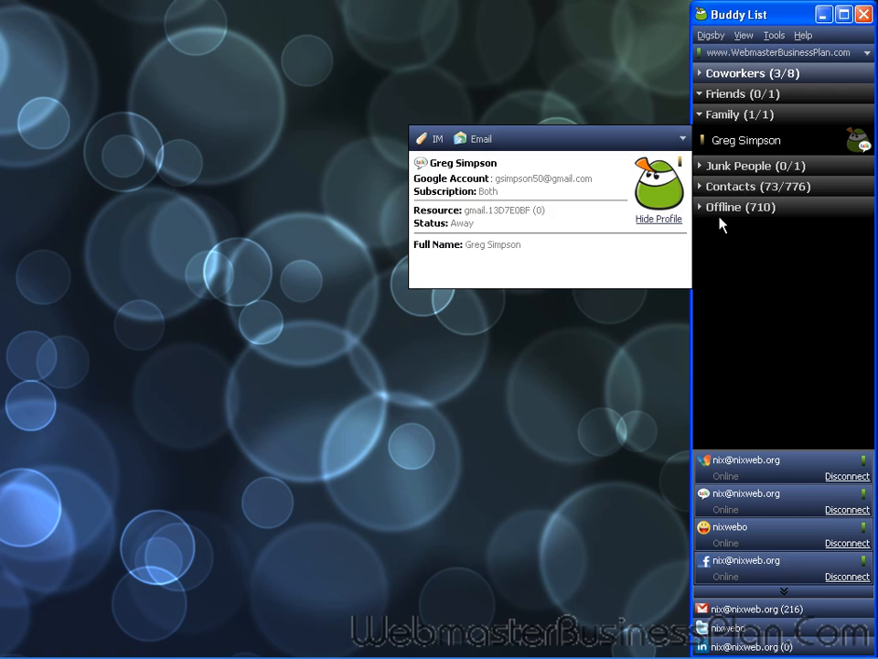
click(739, 206)
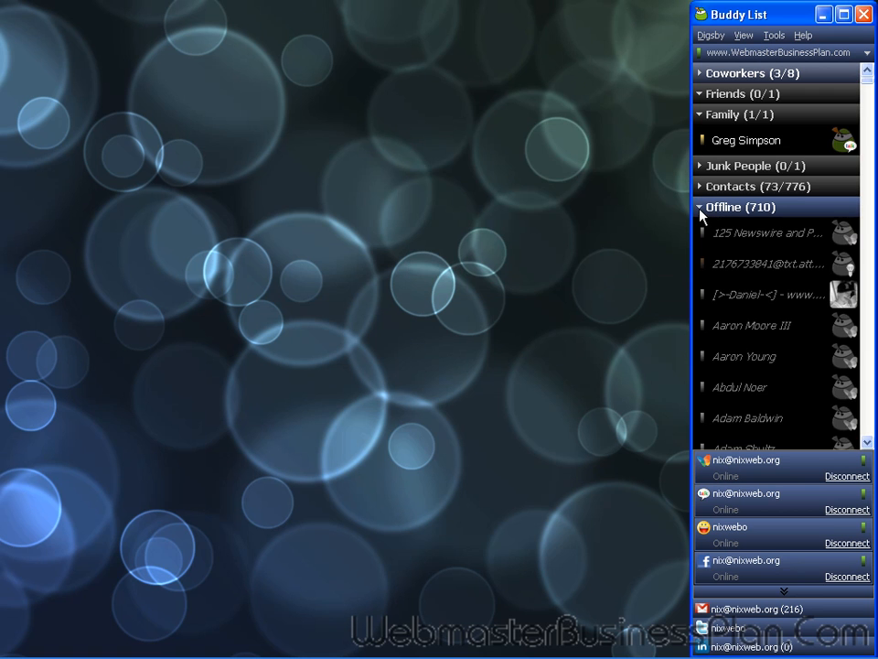
click(765, 264)
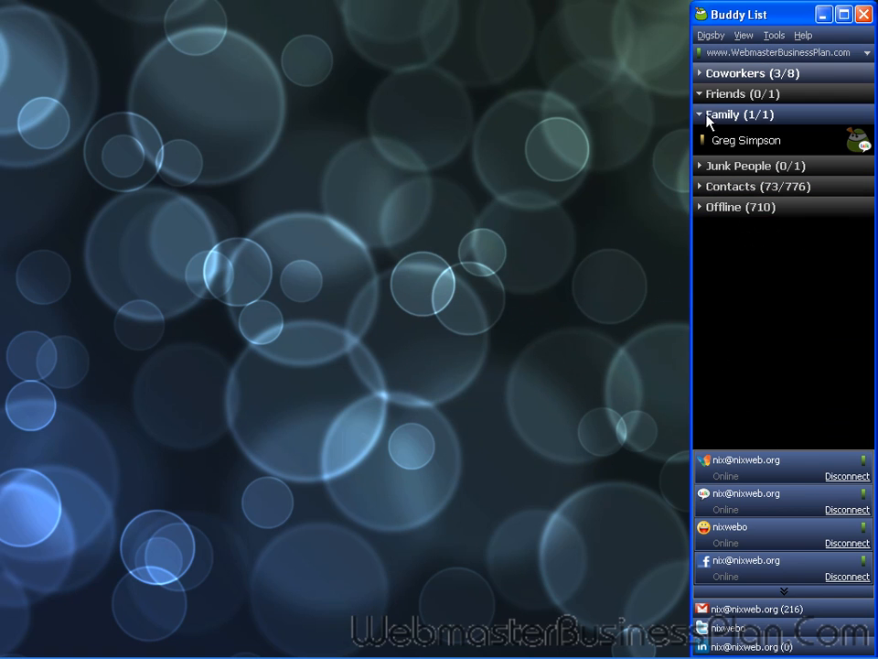
mouse_move(776, 278)
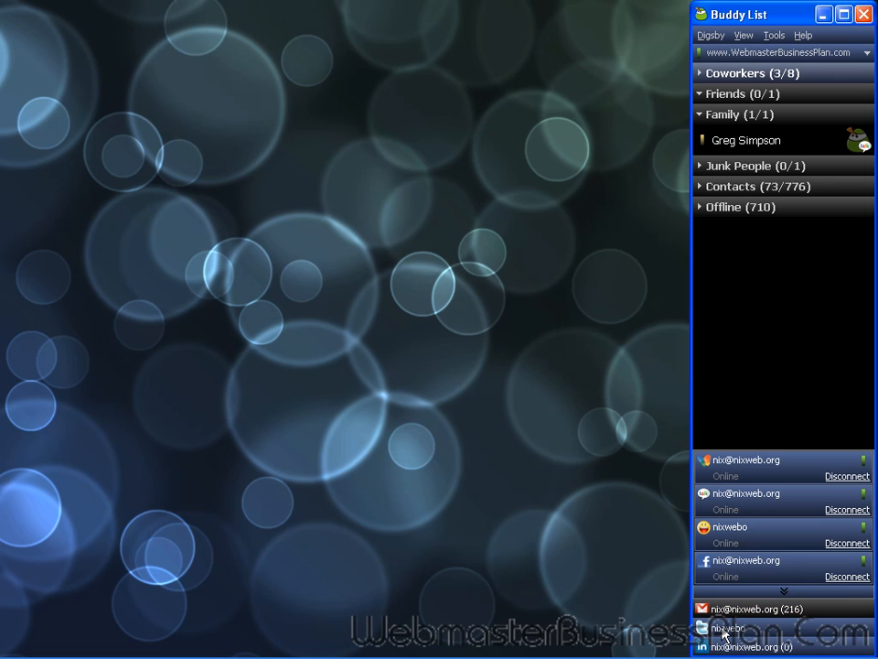
Browse the niixwebo Twitter Timeline feed, then close the Twitter panel.
click(728, 628)
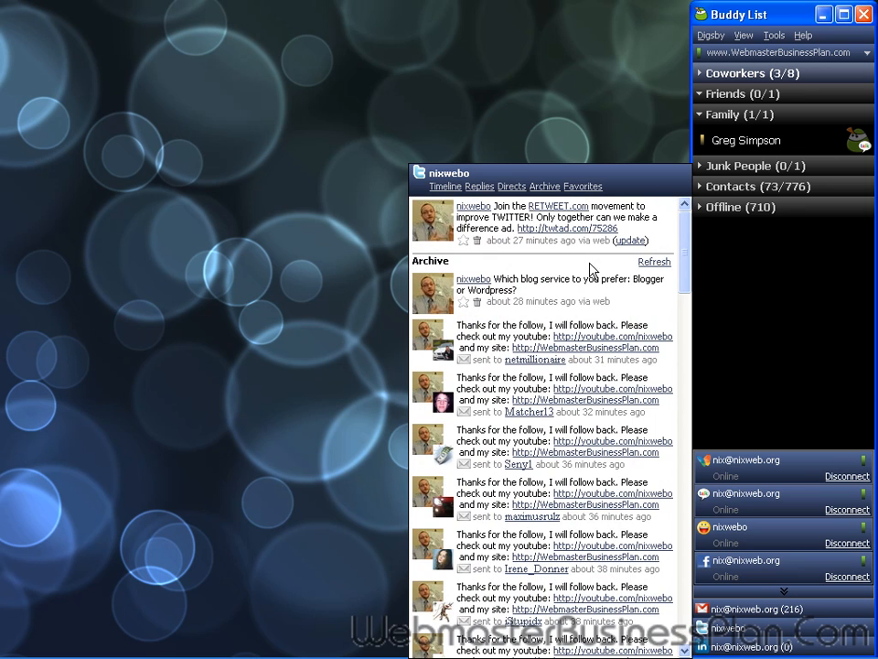
mouse_move(461, 200)
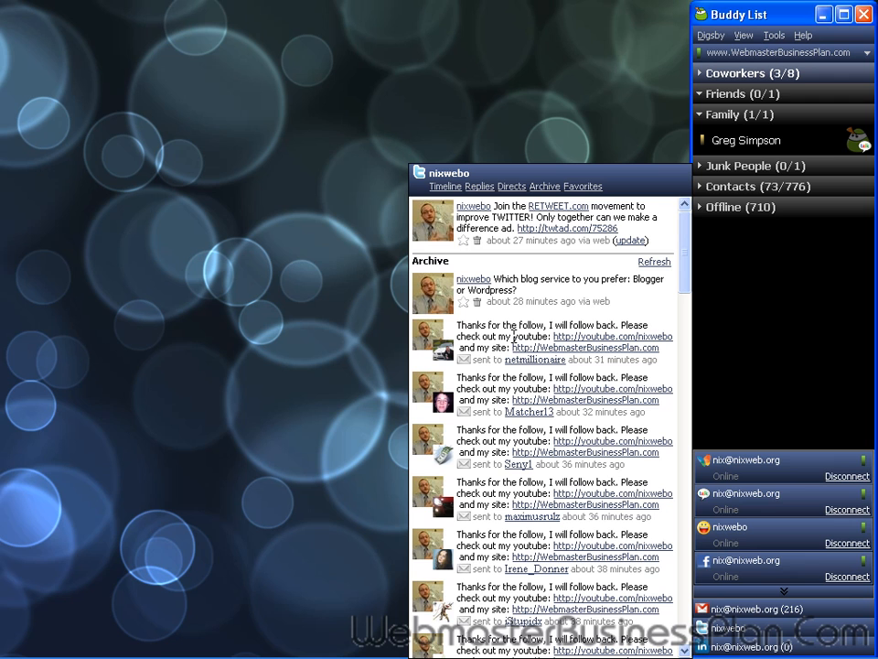
mouse_move(479, 259)
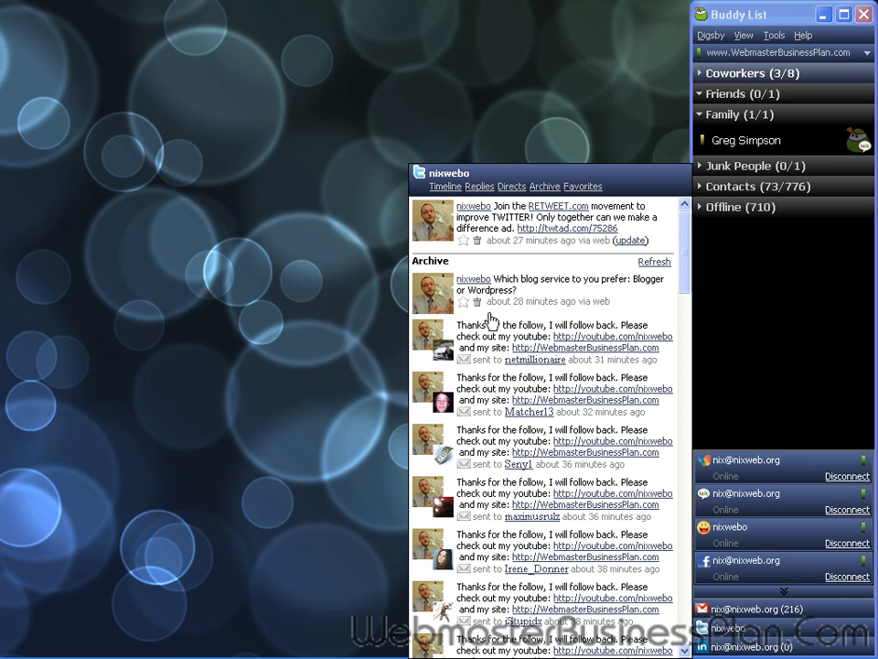
click(446, 187)
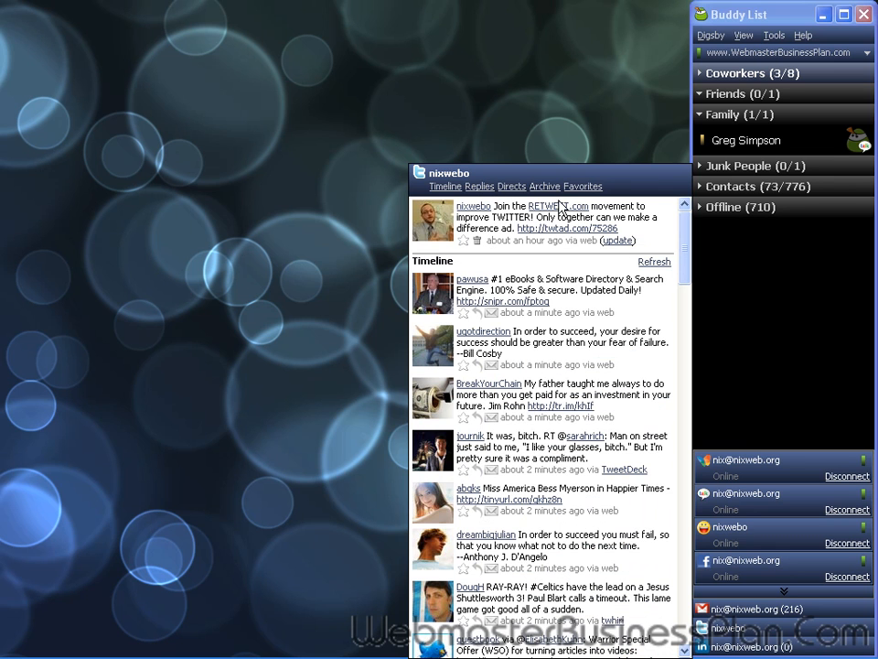
mouse_move(567, 406)
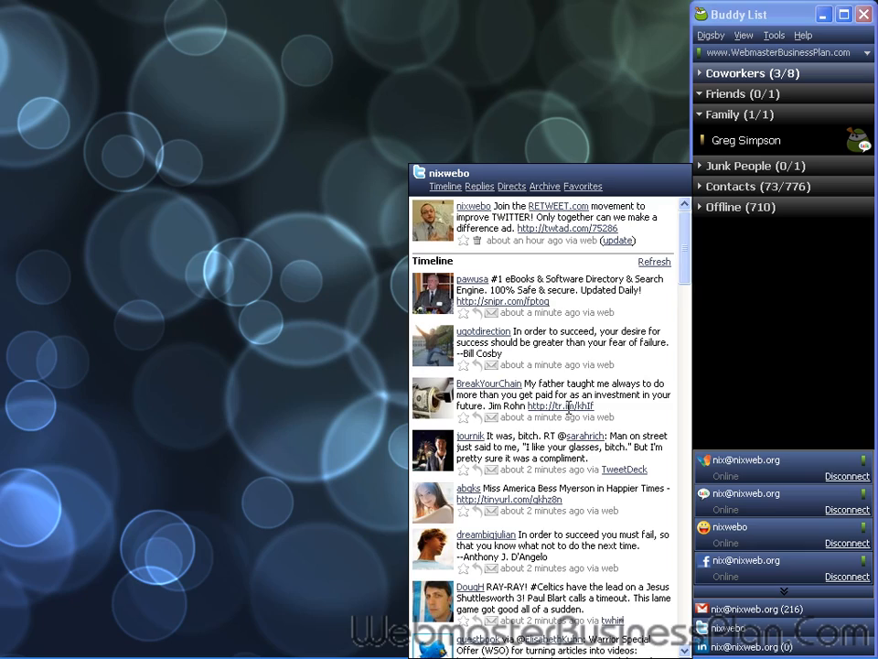
scroll(down, 3)
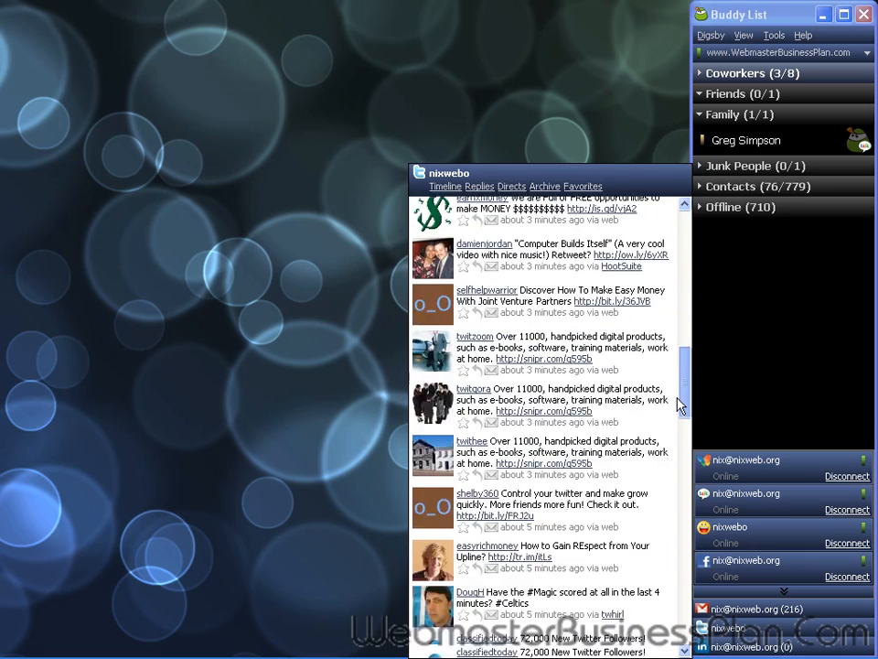
scroll(down, 3)
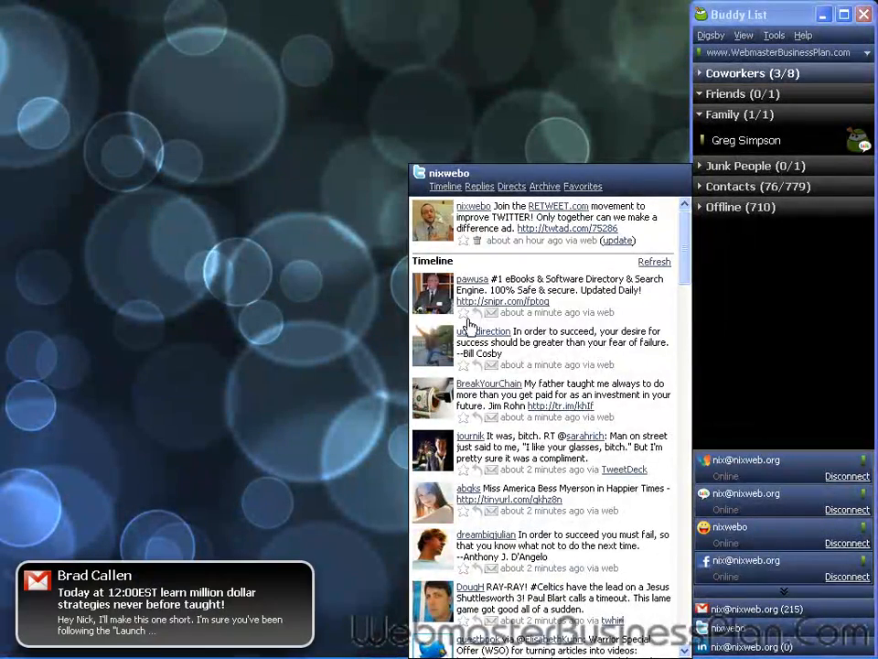
click(681, 172)
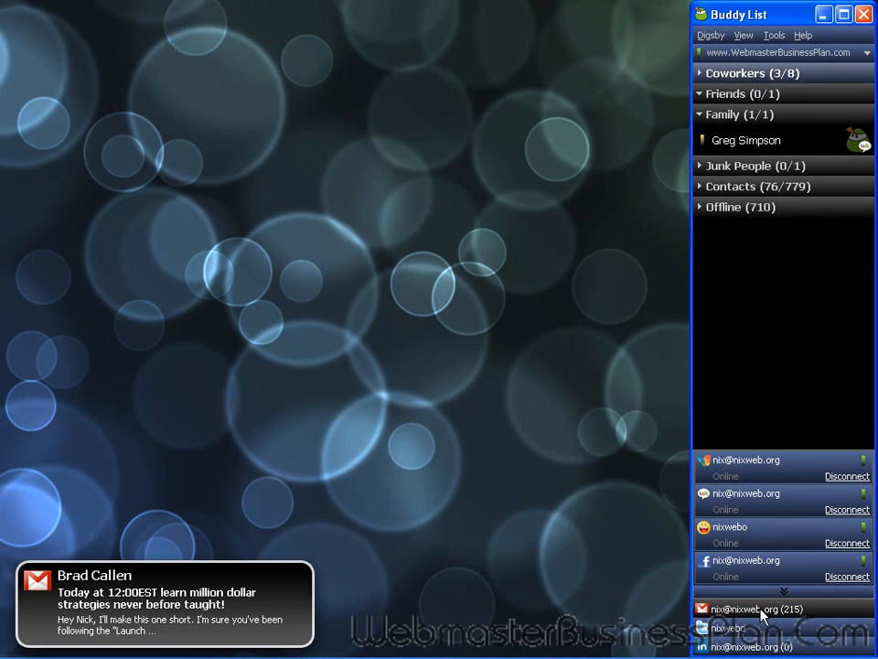
click(759, 607)
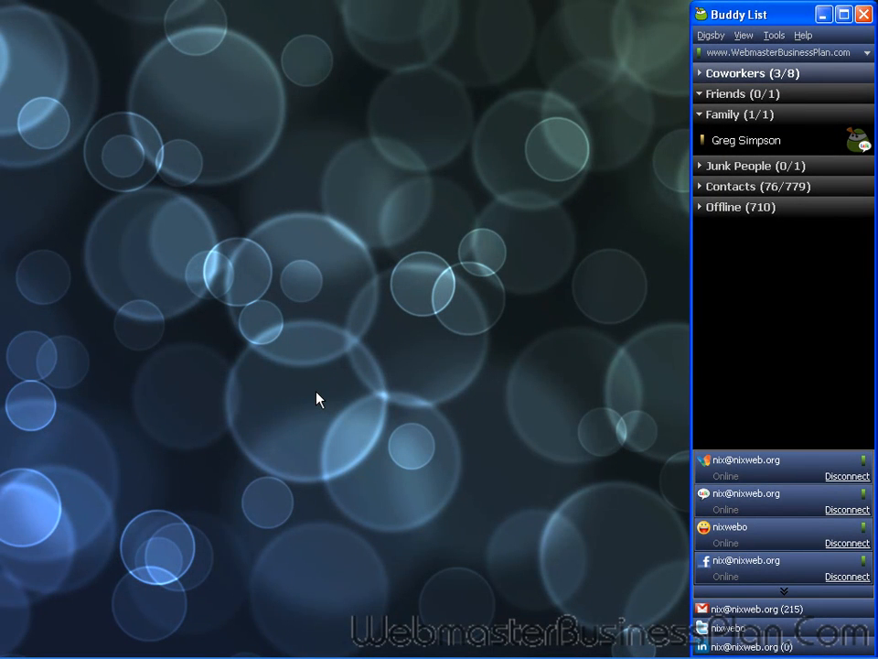
mouse_move(688, 461)
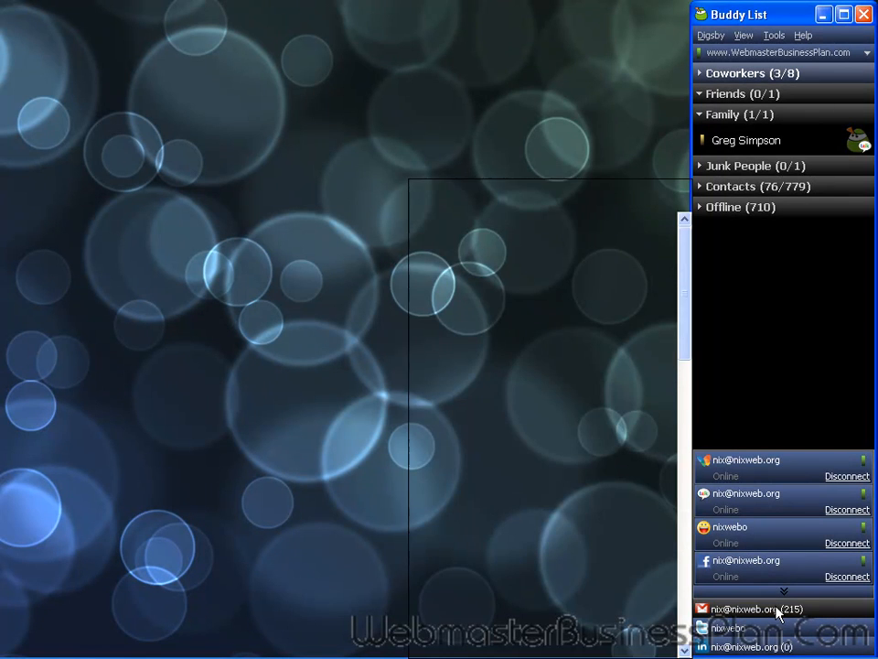
click(777, 607)
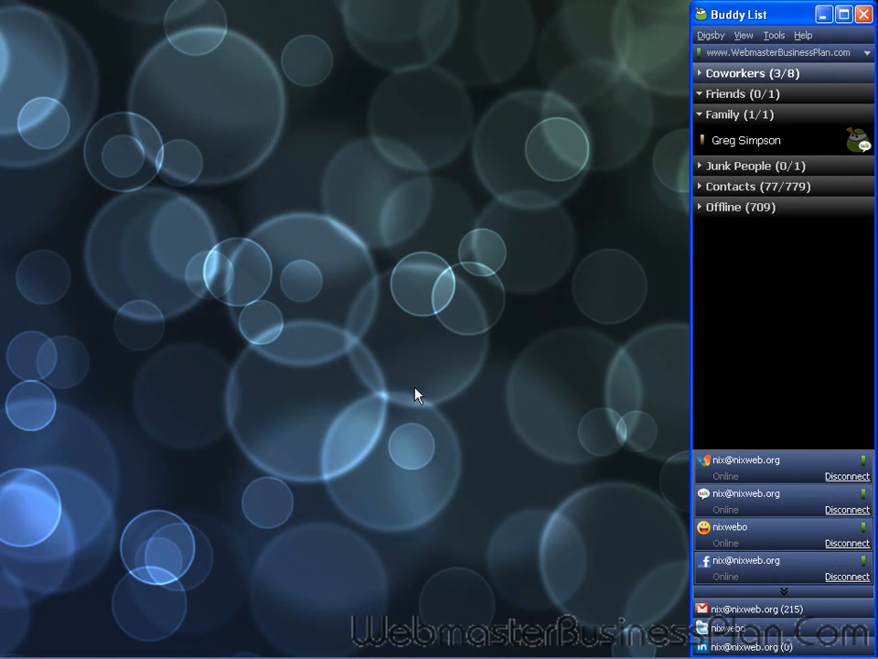
mouse_move(614, 542)
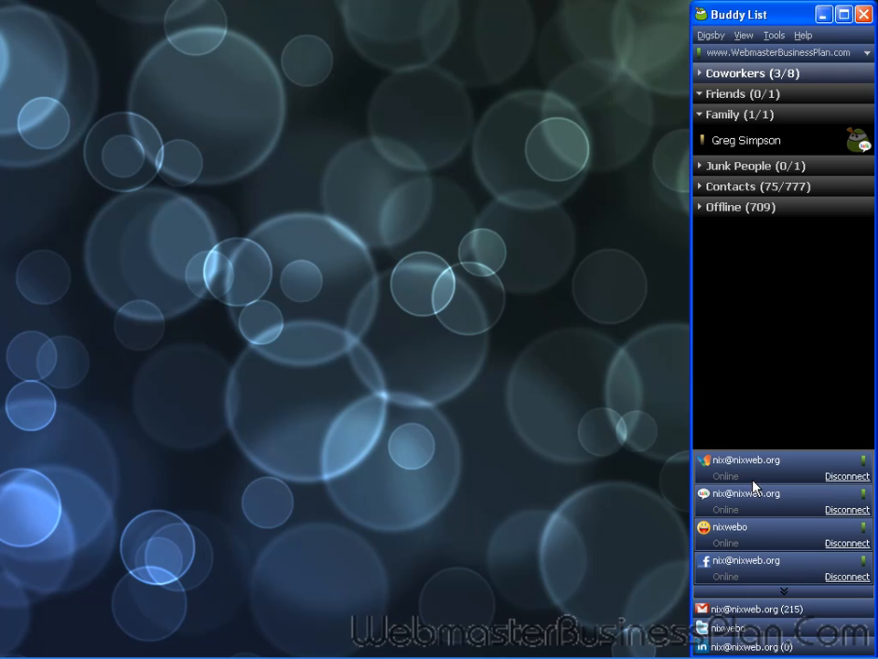
mouse_move(670, 410)
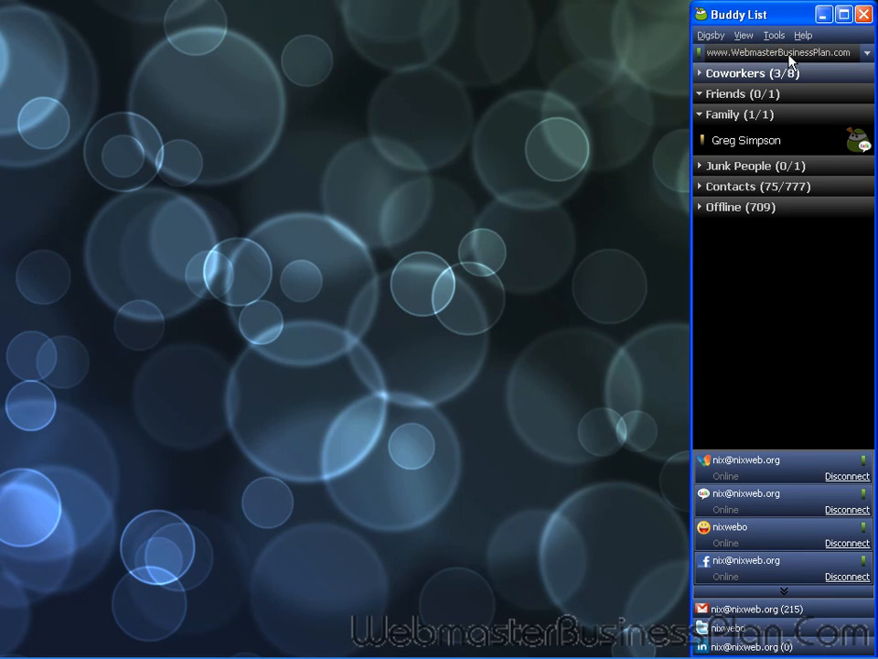
mouse_move(774, 35)
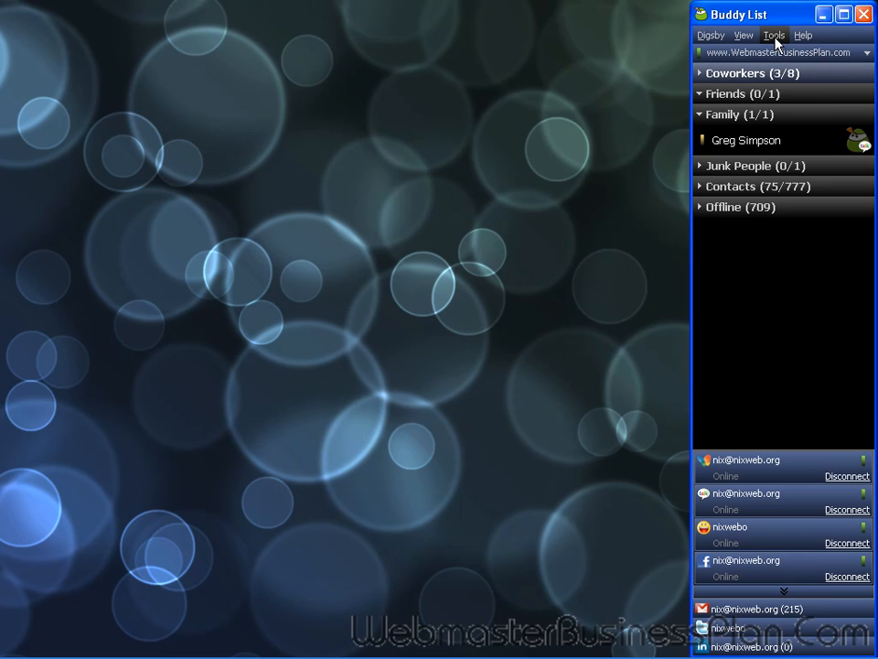
mouse_move(728, 59)
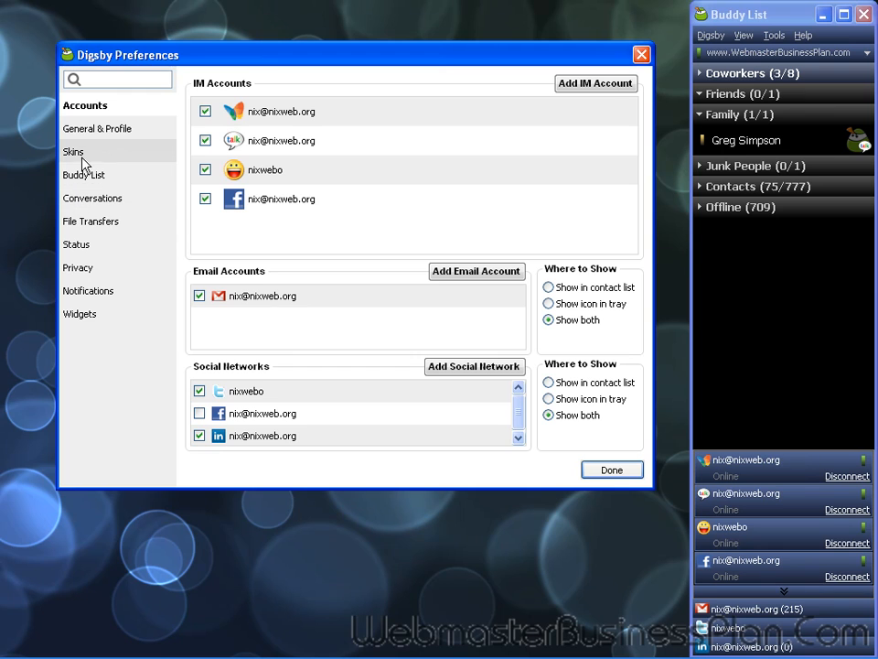
mouse_move(85, 176)
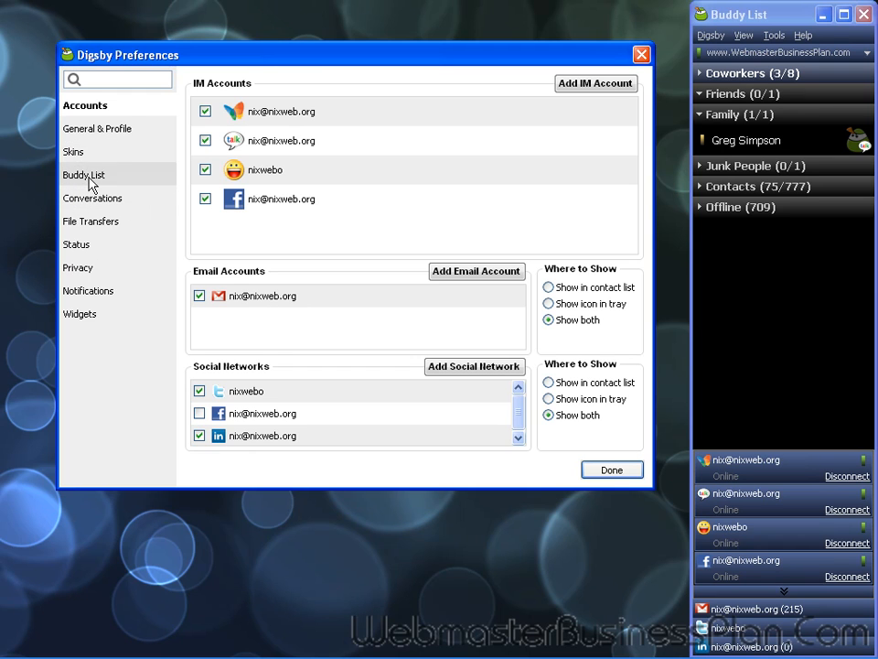
View the IM protocols and email account types available to add under Accounts.
click(597, 82)
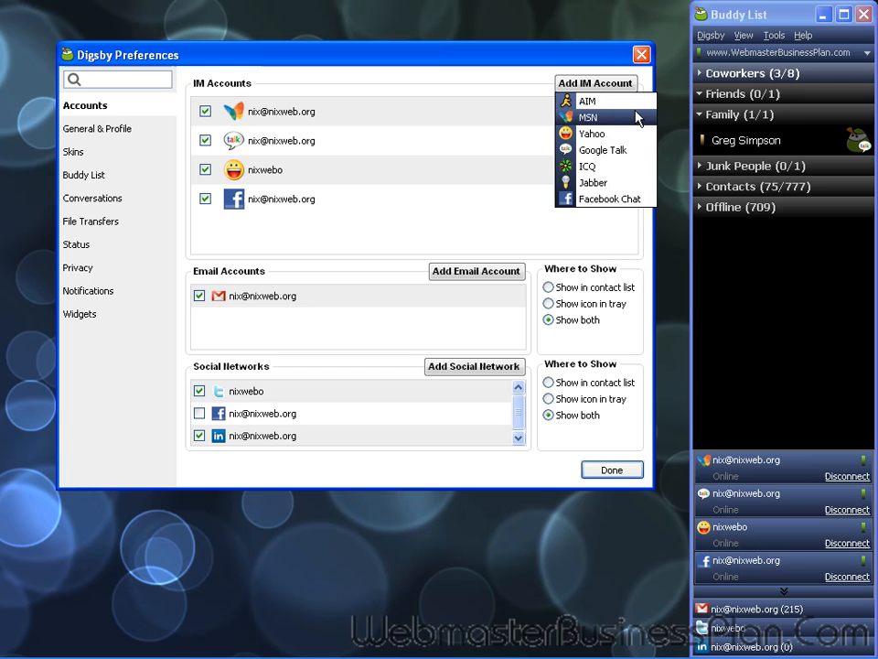
mouse_move(607, 197)
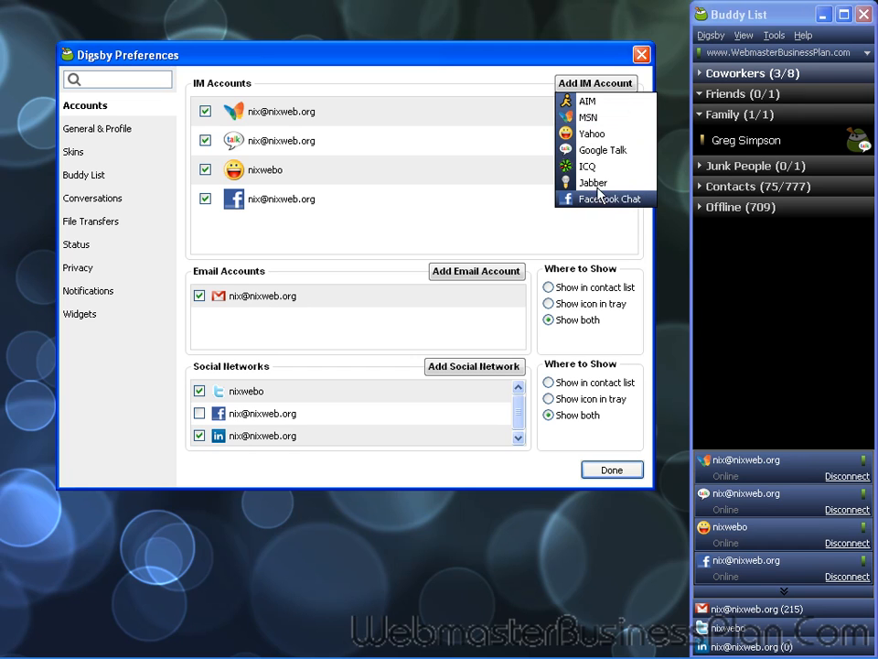
mouse_move(593, 133)
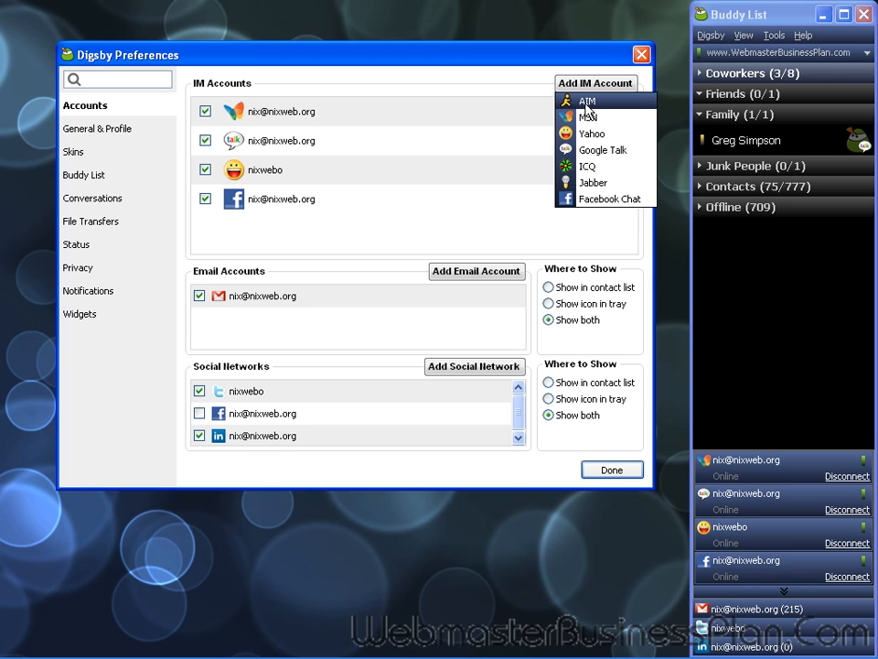
mouse_move(333, 256)
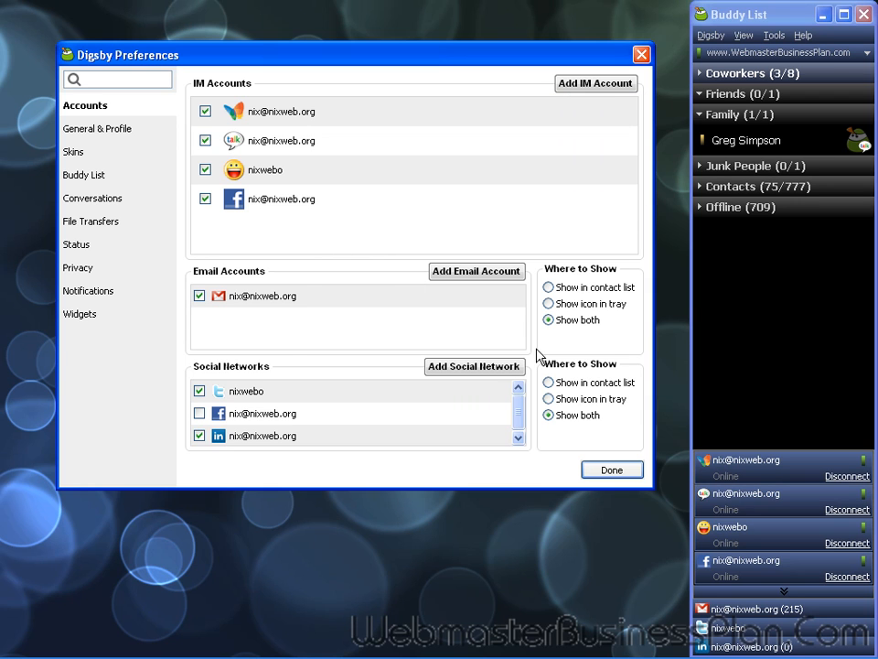
click(475, 271)
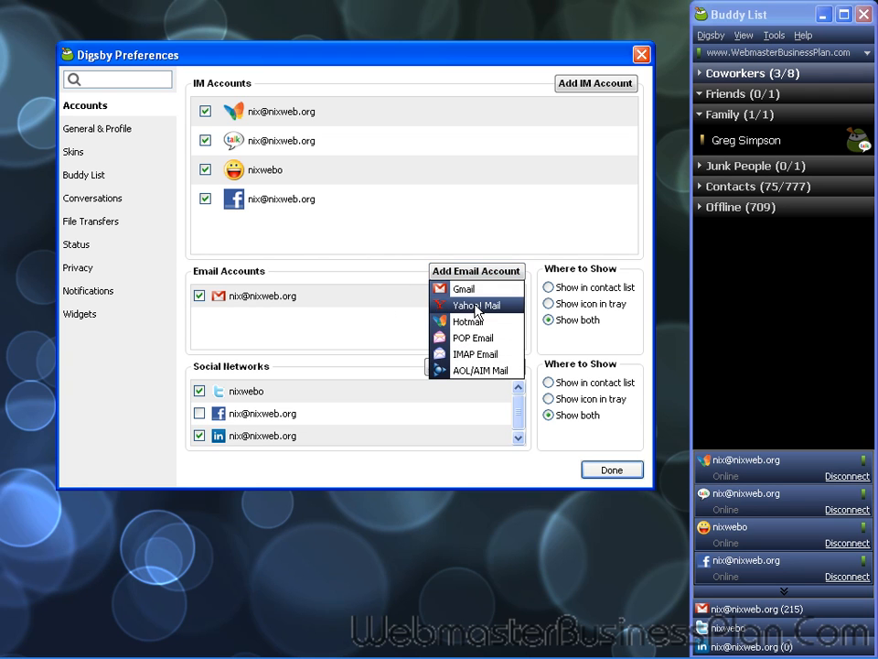
mouse_move(476, 303)
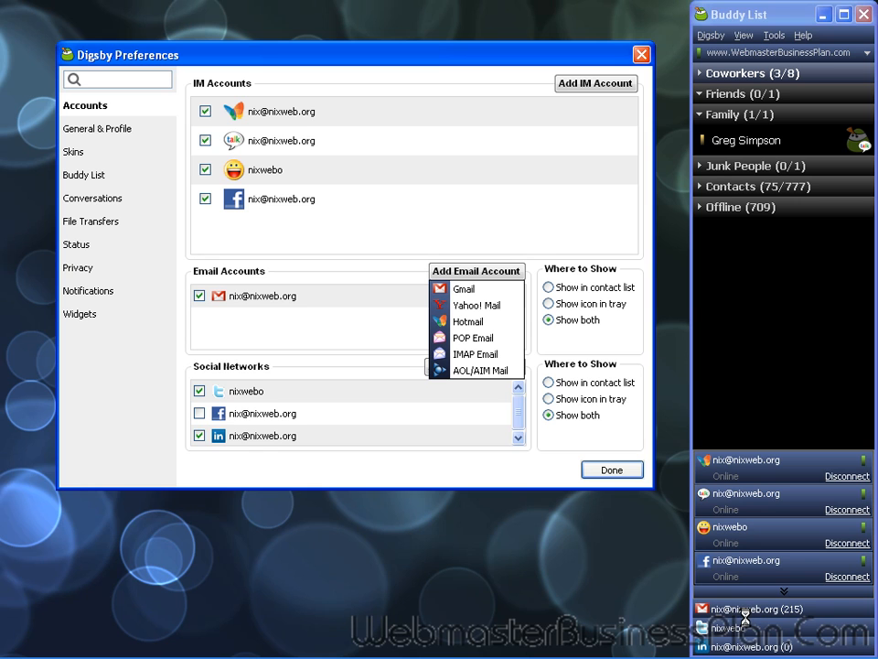
mouse_move(322, 337)
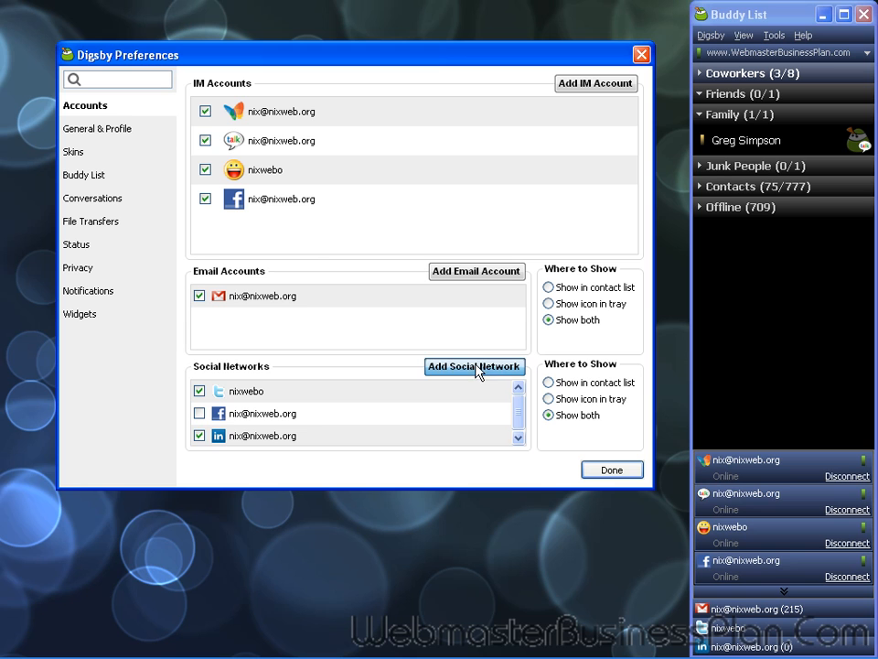
click(474, 366)
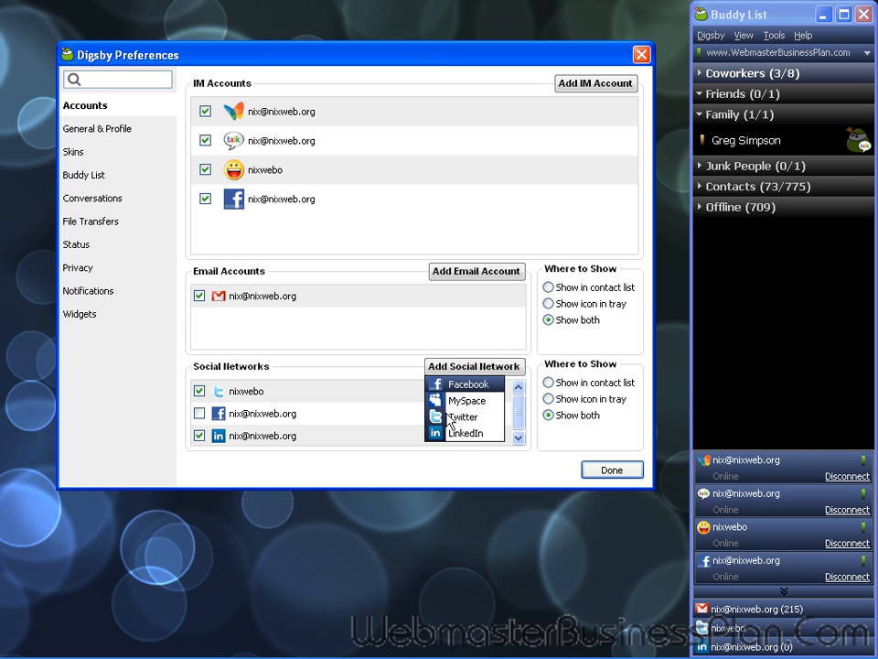
mouse_move(409, 388)
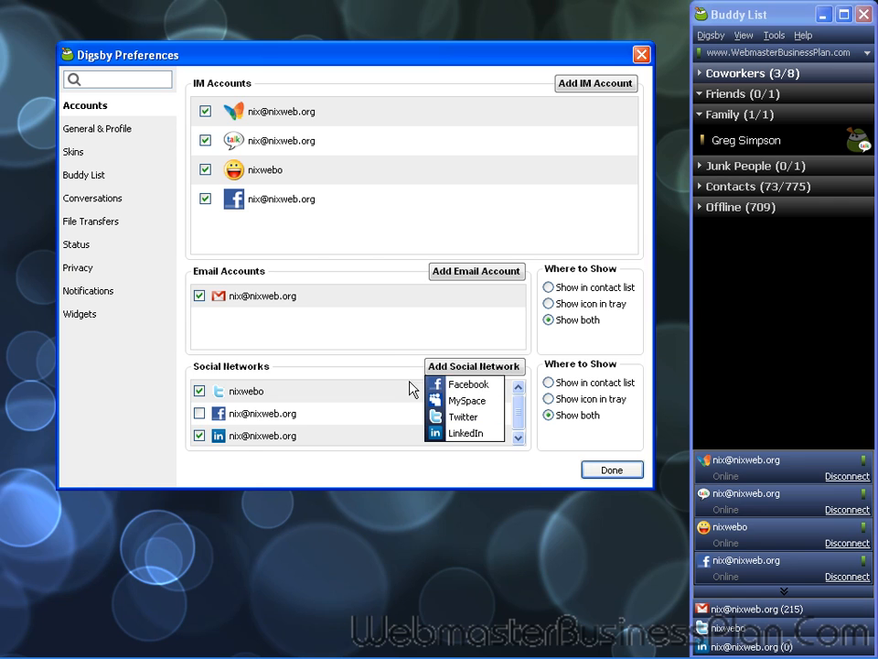
mouse_move(462, 418)
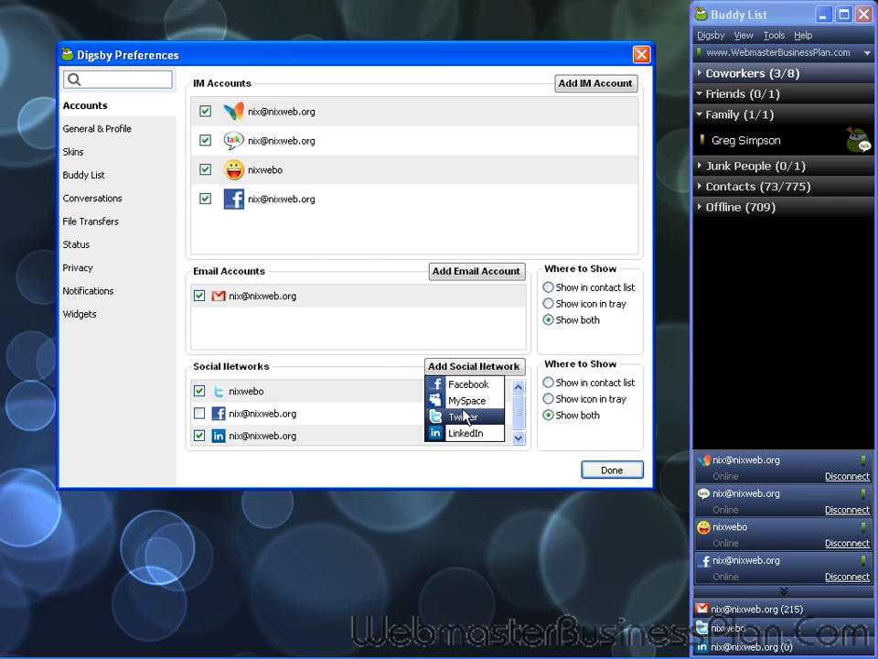
mouse_move(468, 384)
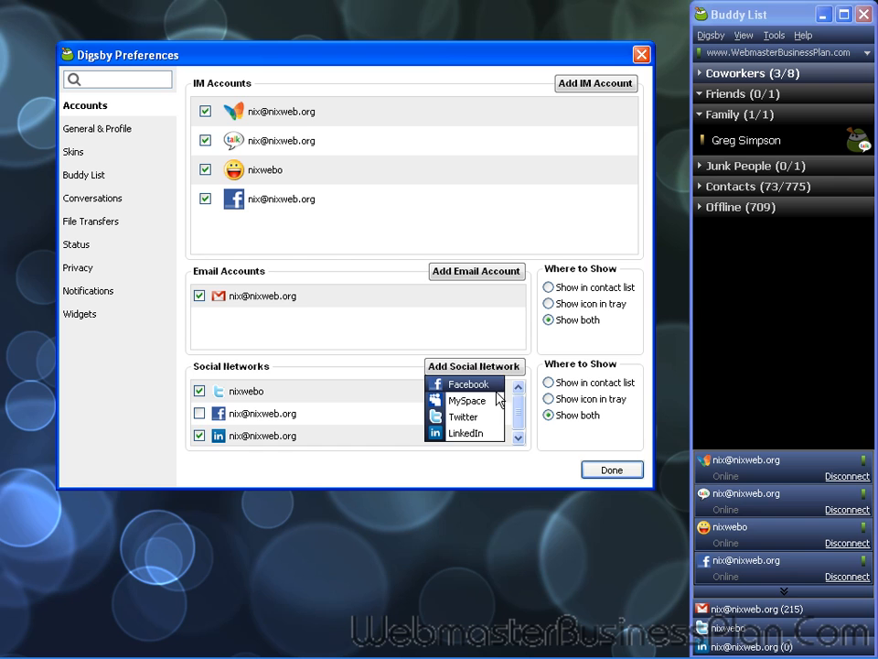
mouse_move(458, 356)
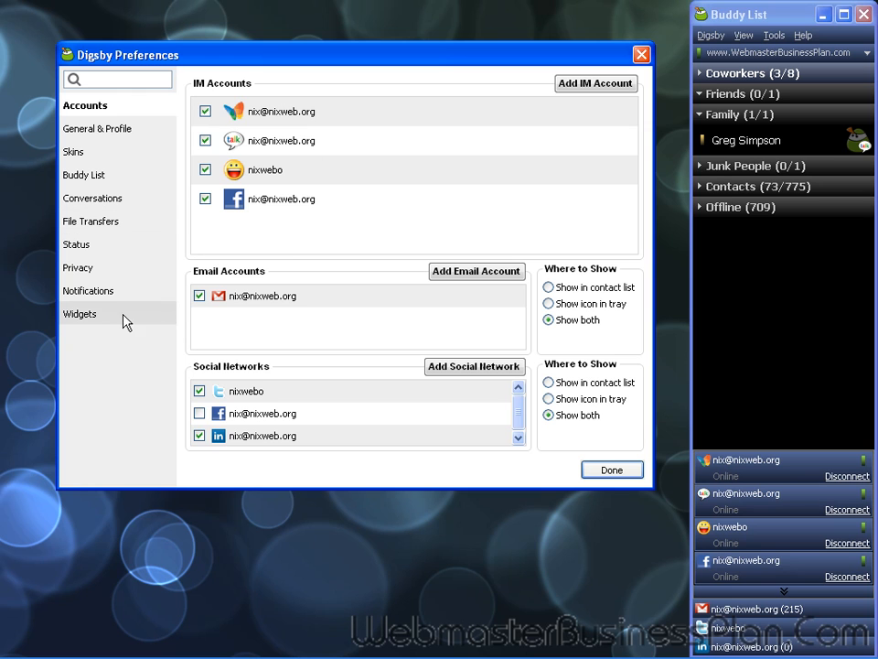
Open widget.digsby.com from Widgets and look through the widget name, theme and size form.
click(80, 313)
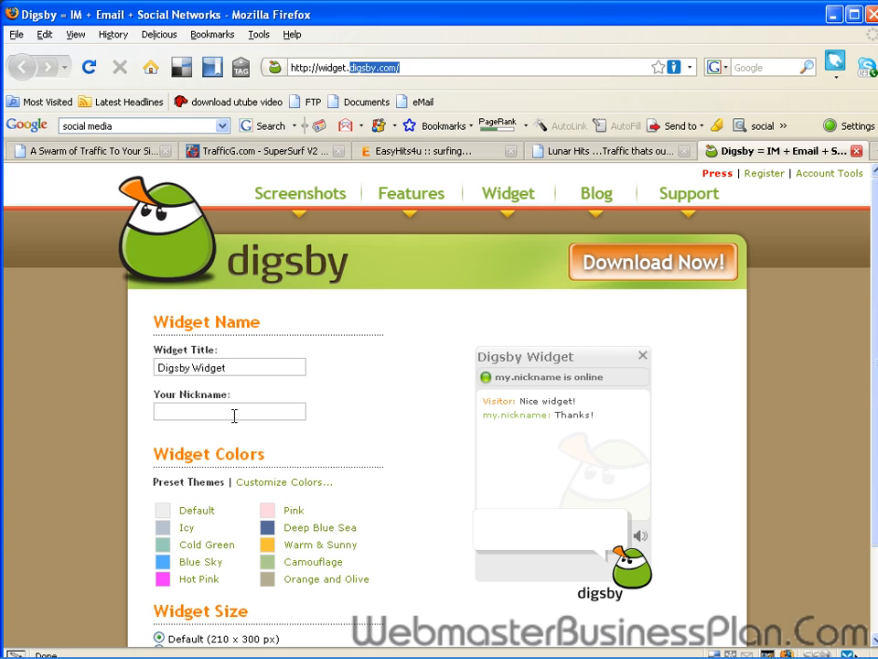
mouse_move(337, 355)
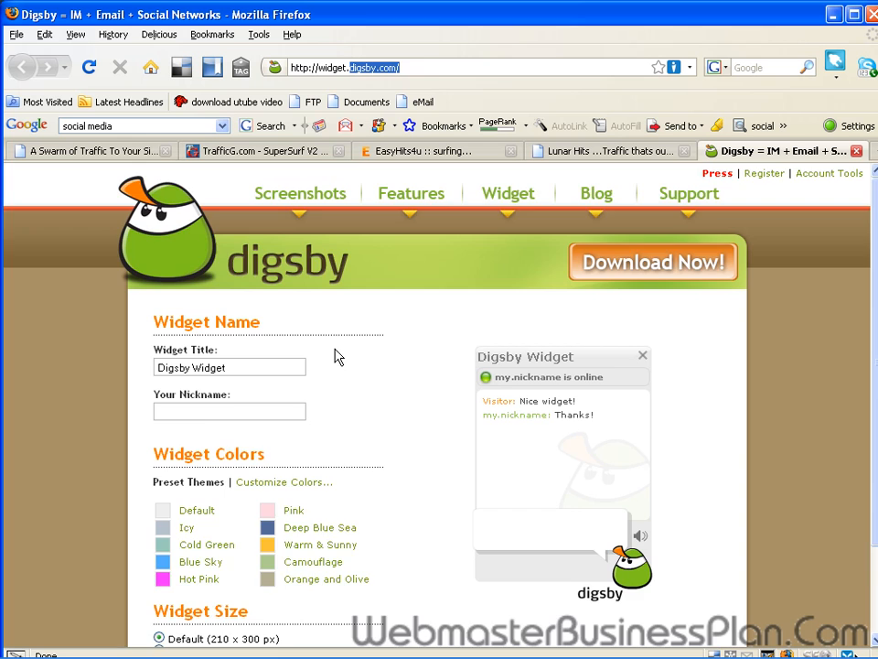
scroll(down, 3)
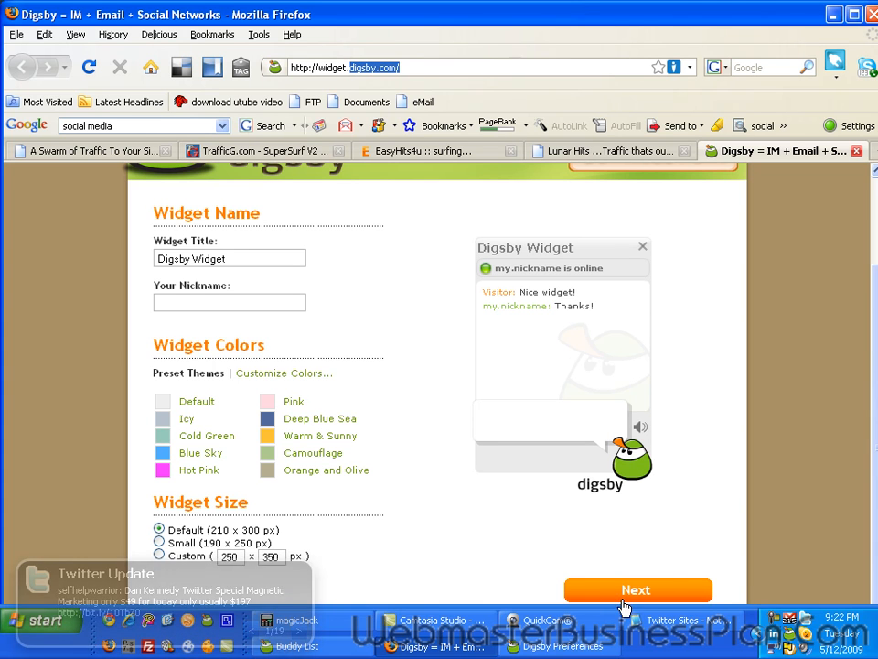
scroll(up, 3)
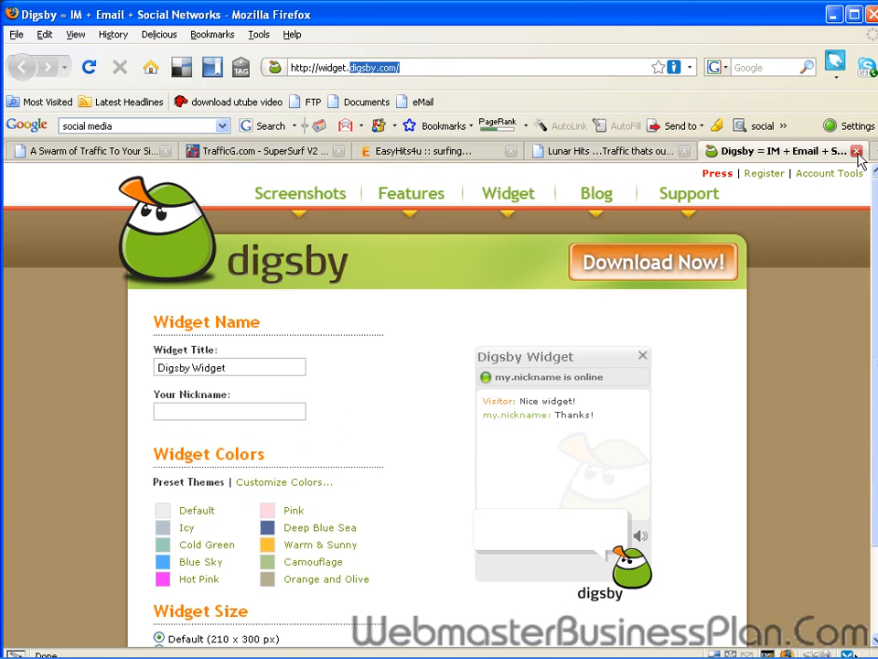
mouse_move(653, 263)
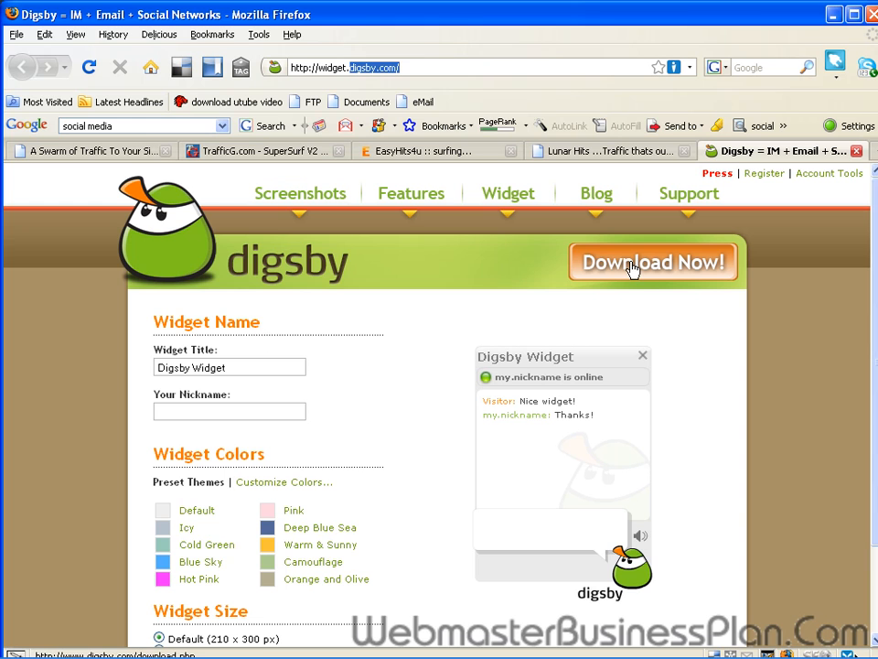